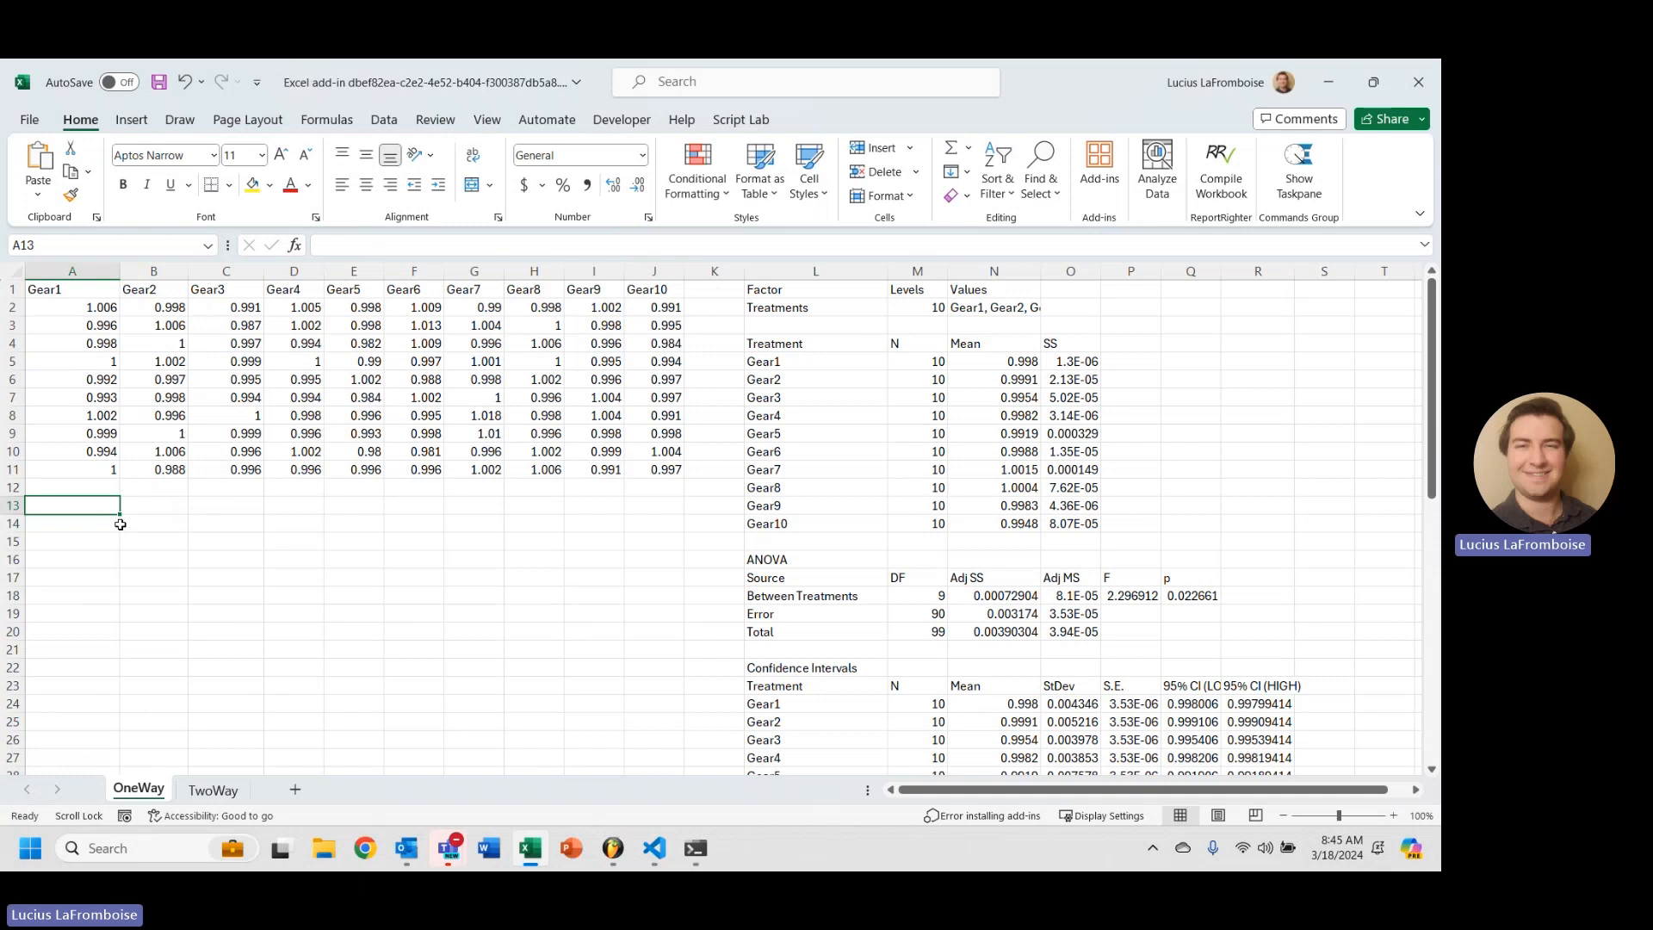
Start a =QE.LEVENE( formula in cell A13 via function autocomplete
{"action": "type", "text": "=qe"}
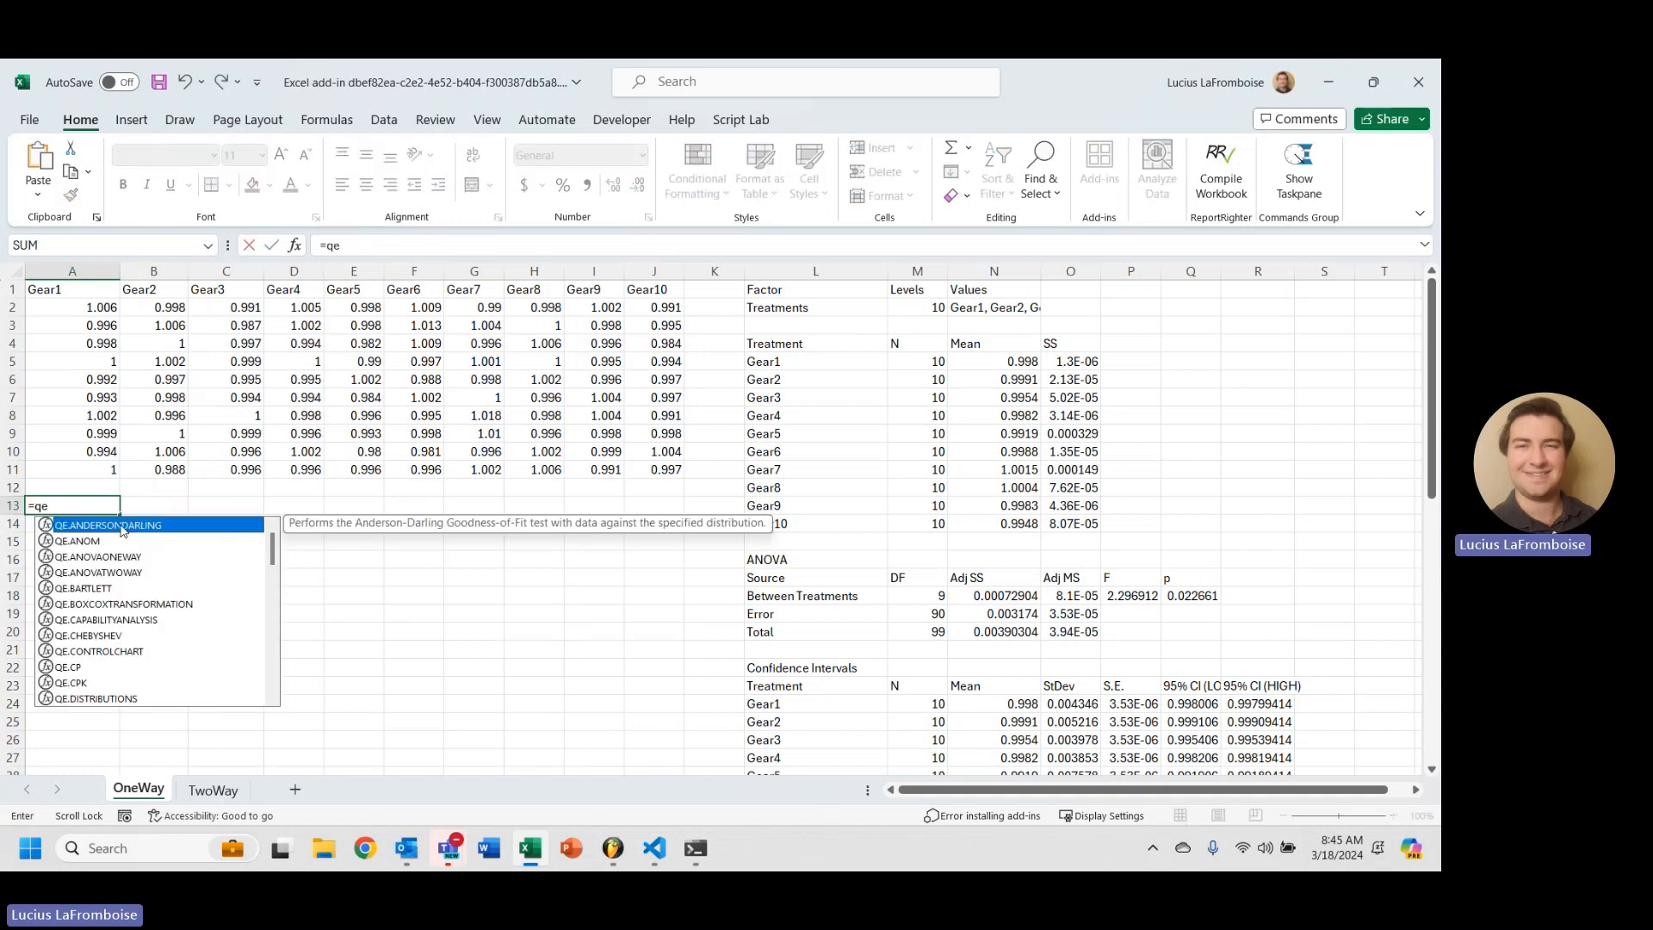
{"action": "type", "text": "."}
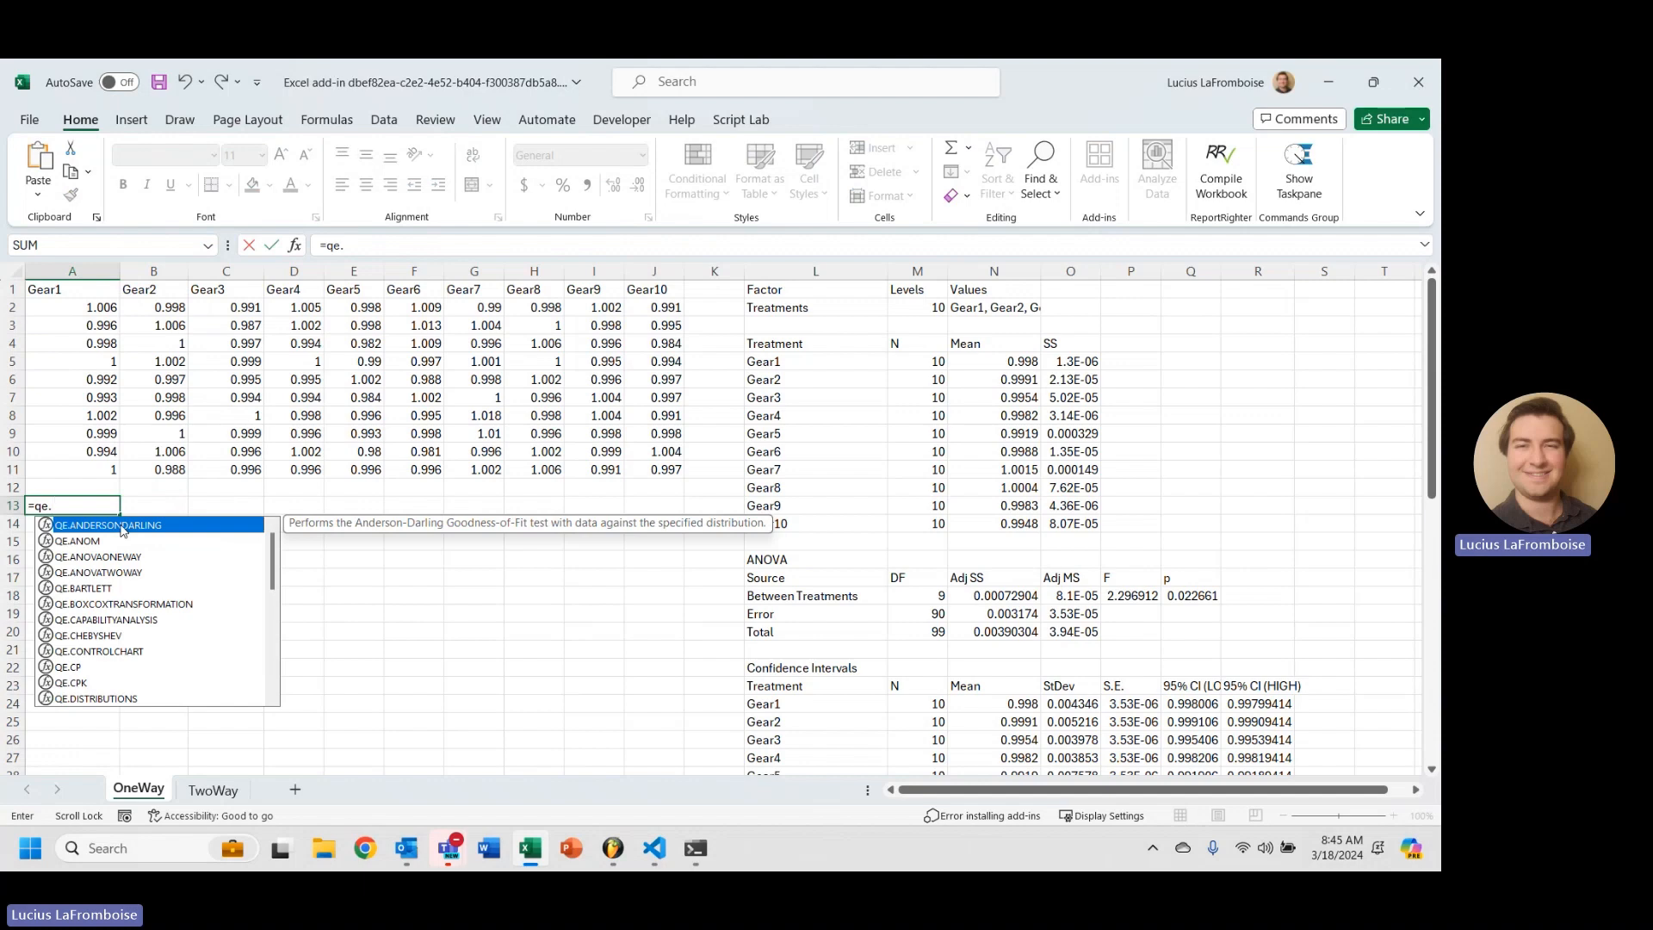
{"action": "type", "text": "lev"}
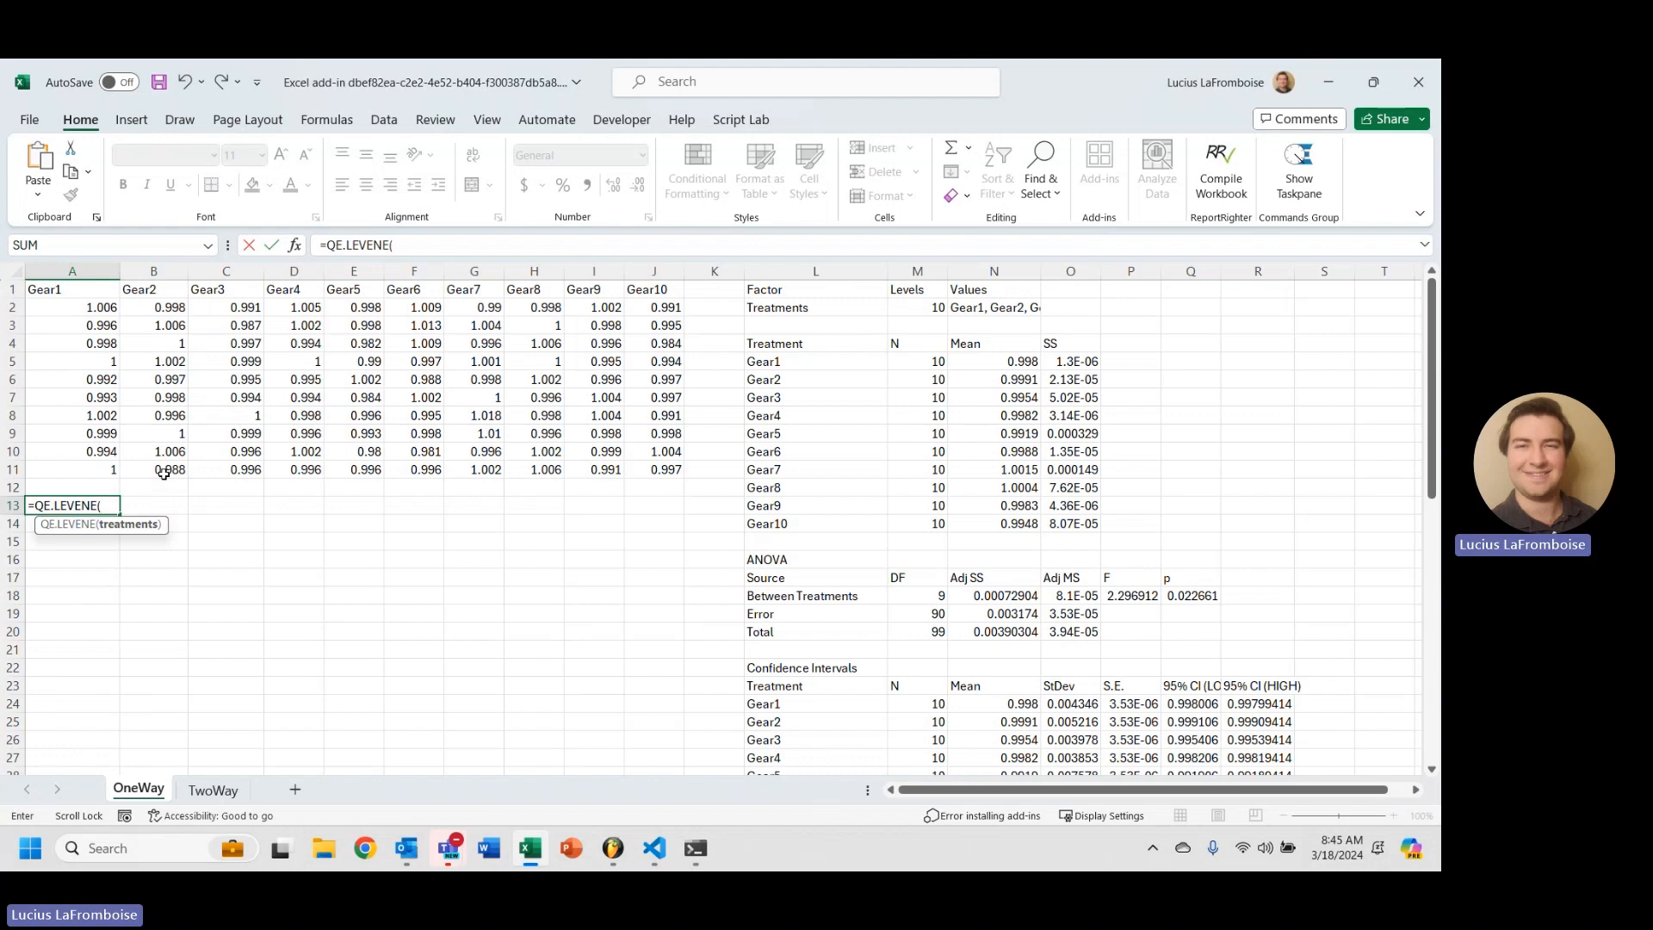
{"action": "mouse_move", "coordinate": [118, 322]}
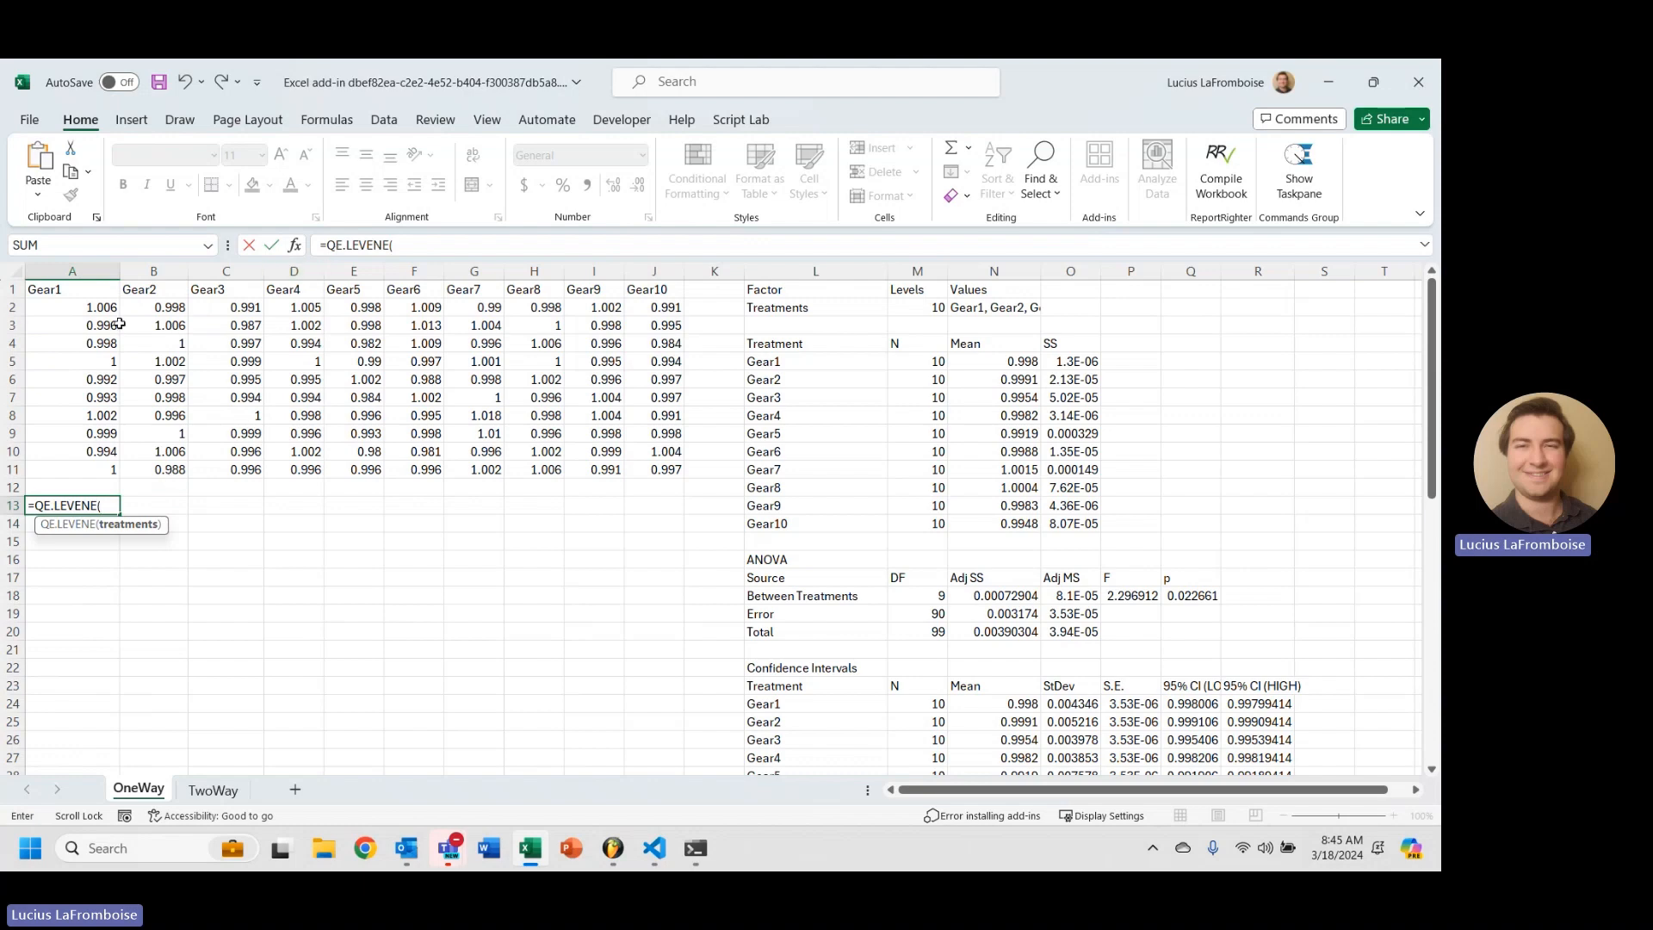
{"action": "mouse_move", "coordinate": [77, 292]}
{"action": "type", "text": "A1:J11)"}
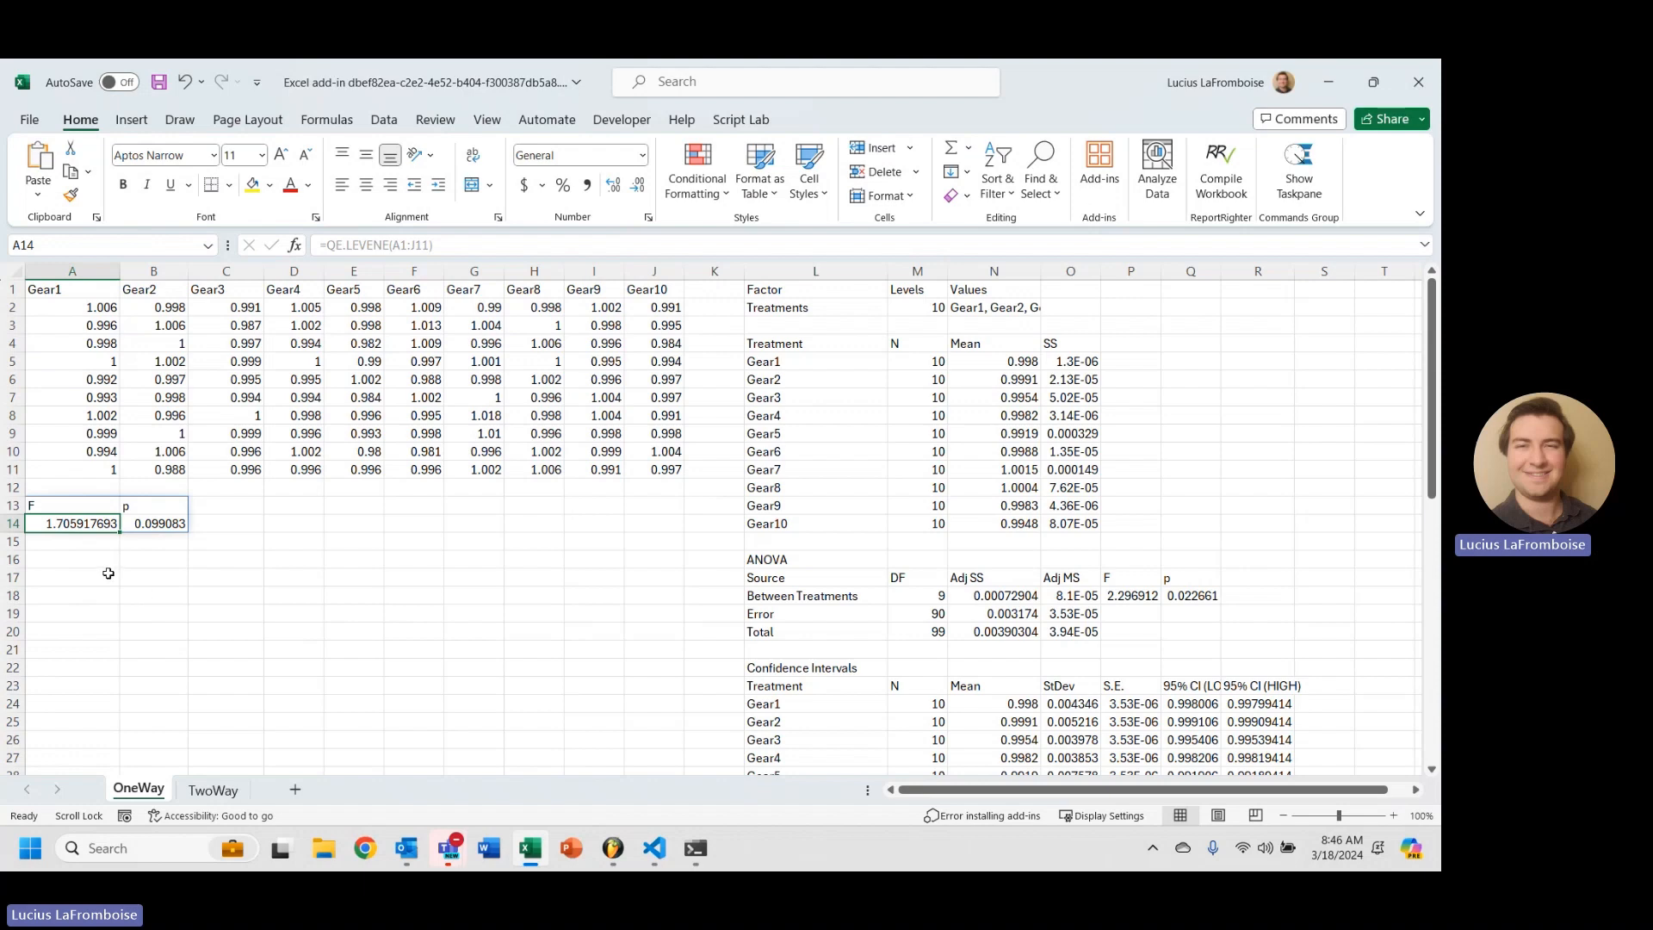
{"action": "mouse_move", "coordinate": [179, 537]}
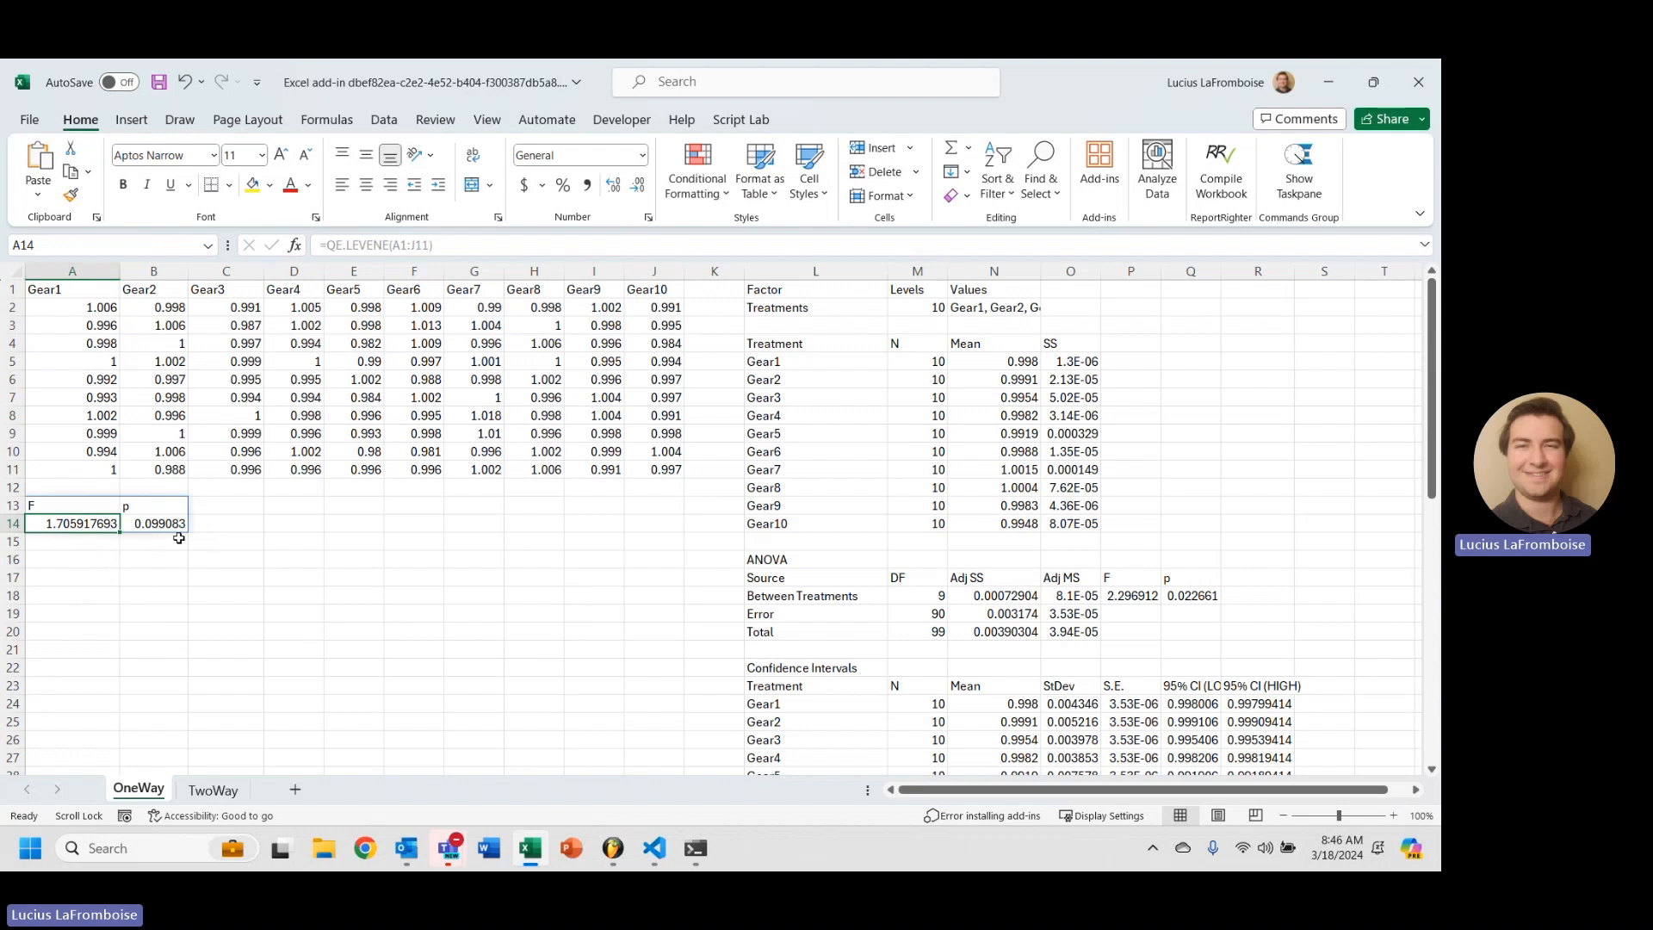
{"action": "left_click", "coordinate": [225, 559]}
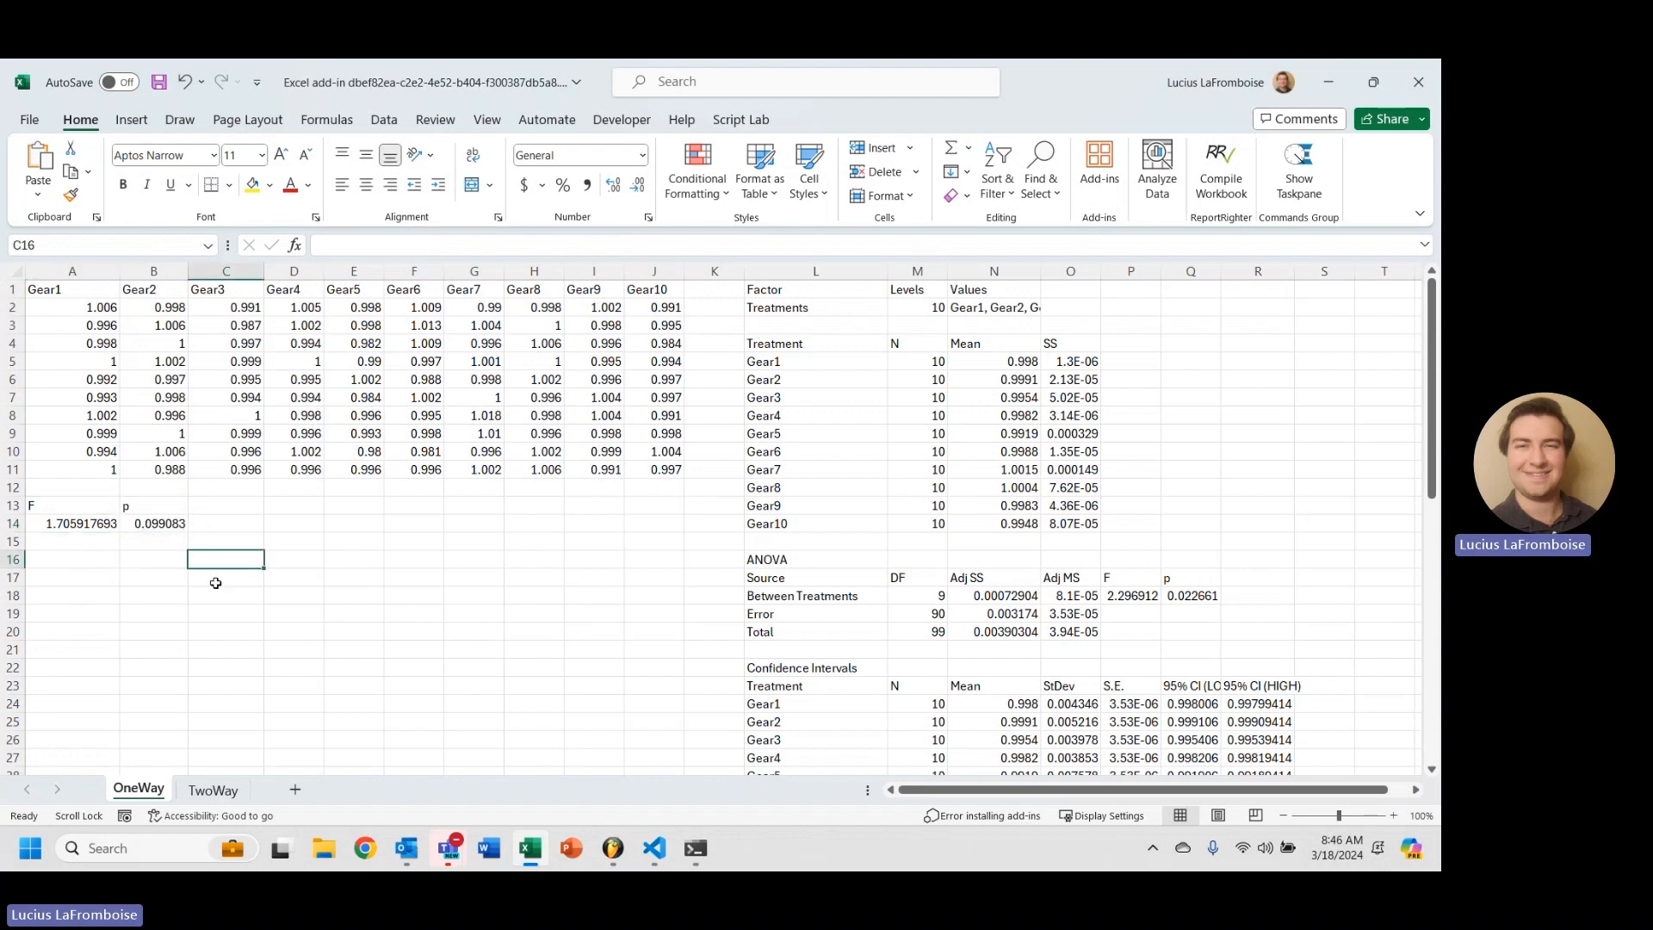
{"action": "mouse_move", "coordinate": [165, 577]}
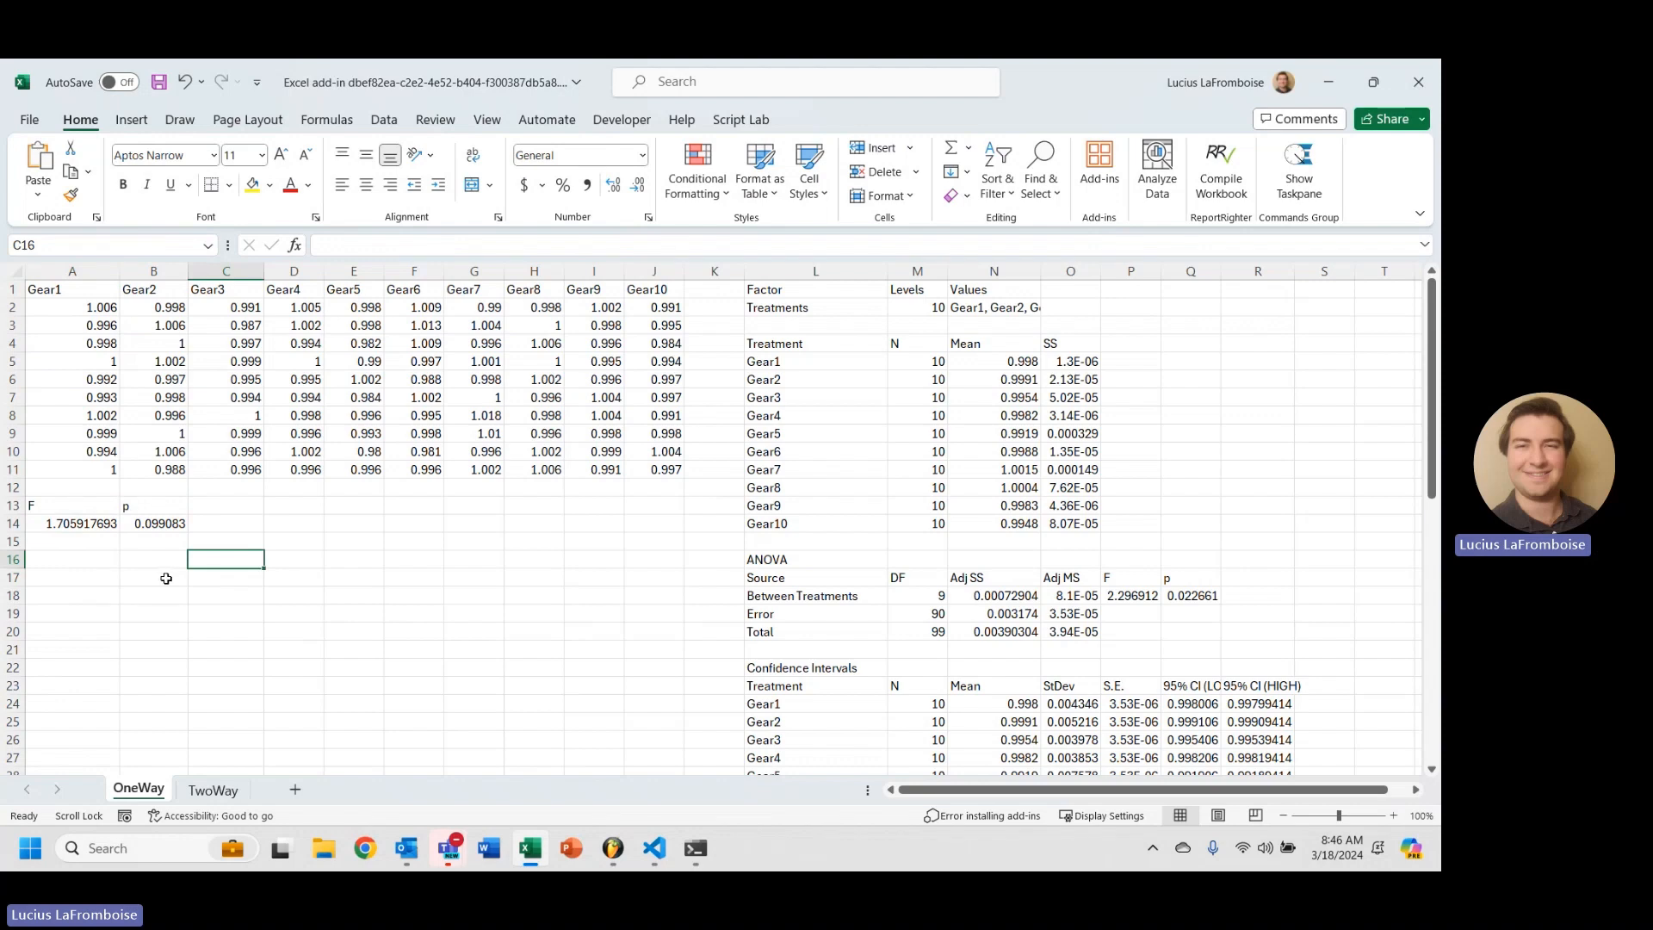
{"action": "mouse_move", "coordinate": [281, 578]}
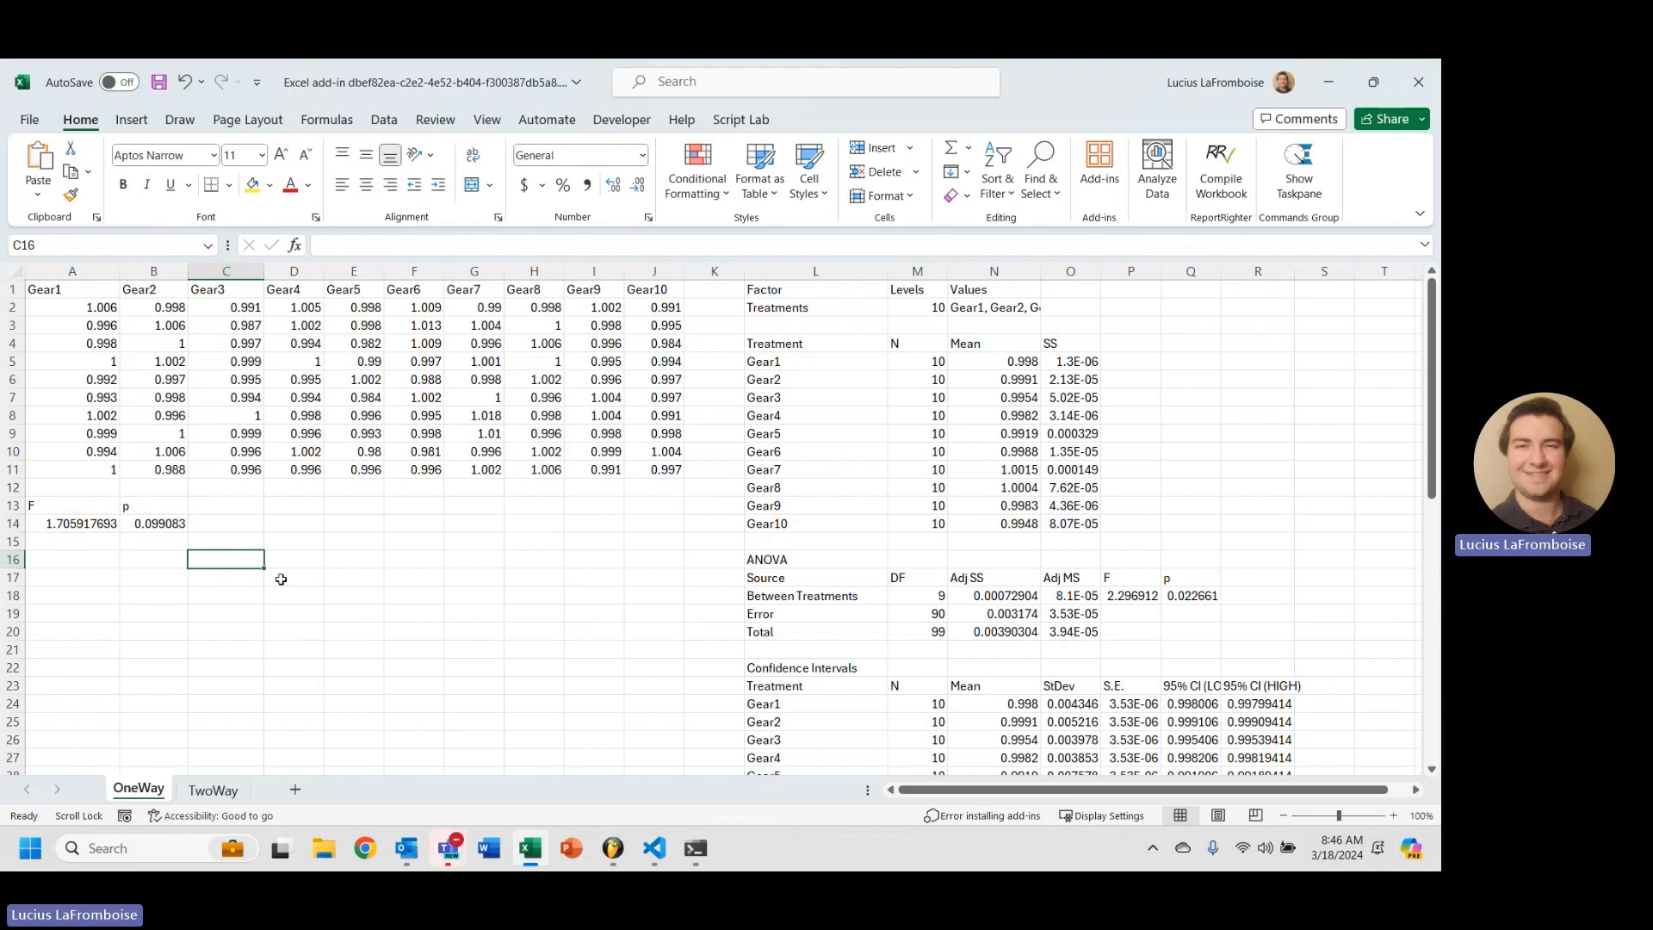